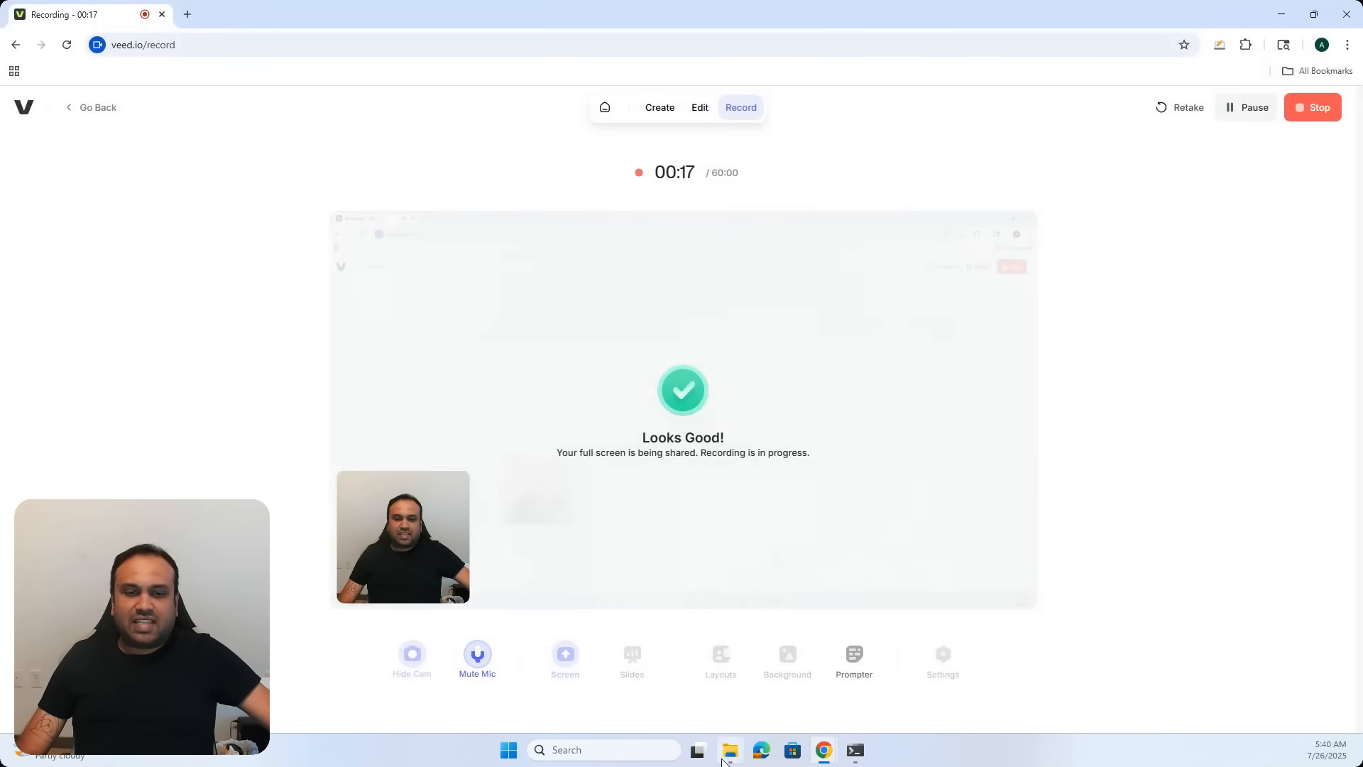
Open the movies project's Dockerfile in Visual Studio Code via Open with, just once.
click(728, 750)
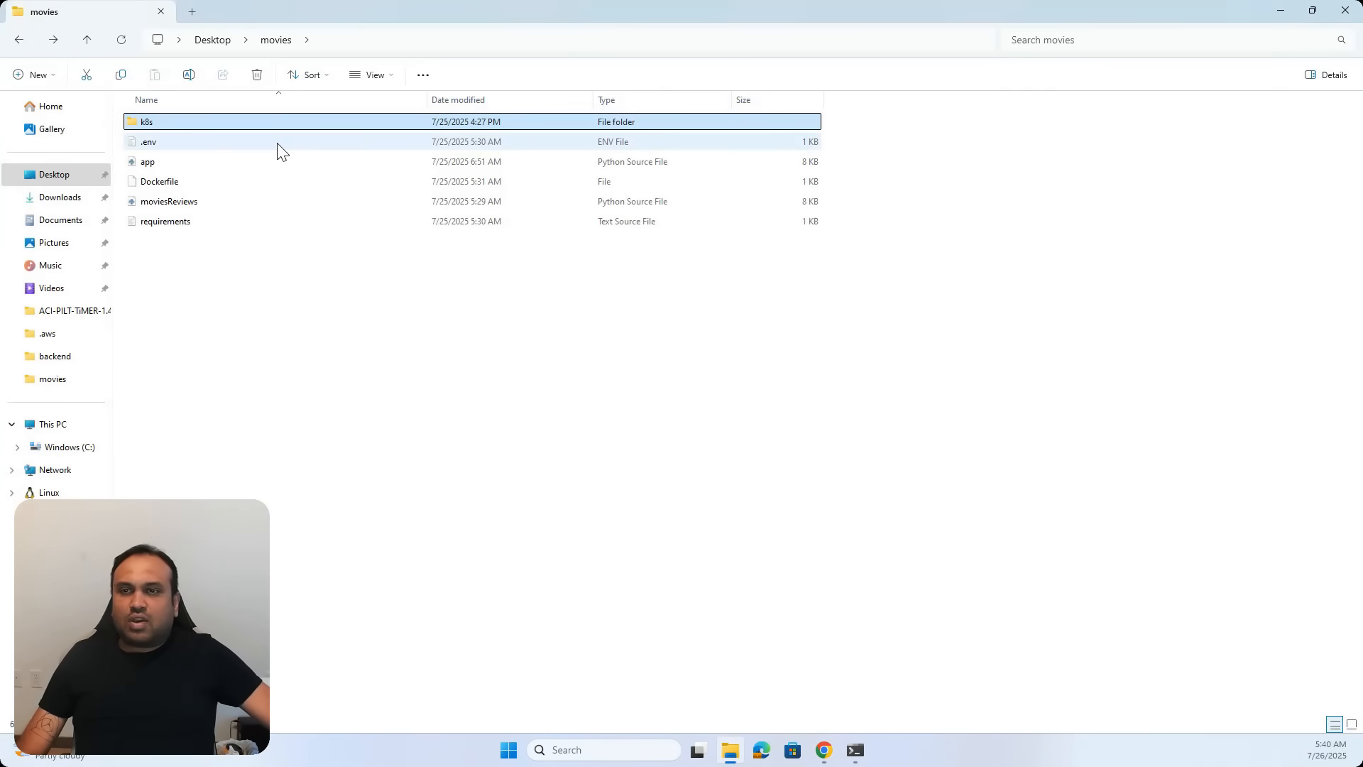
mouse_move(222, 149)
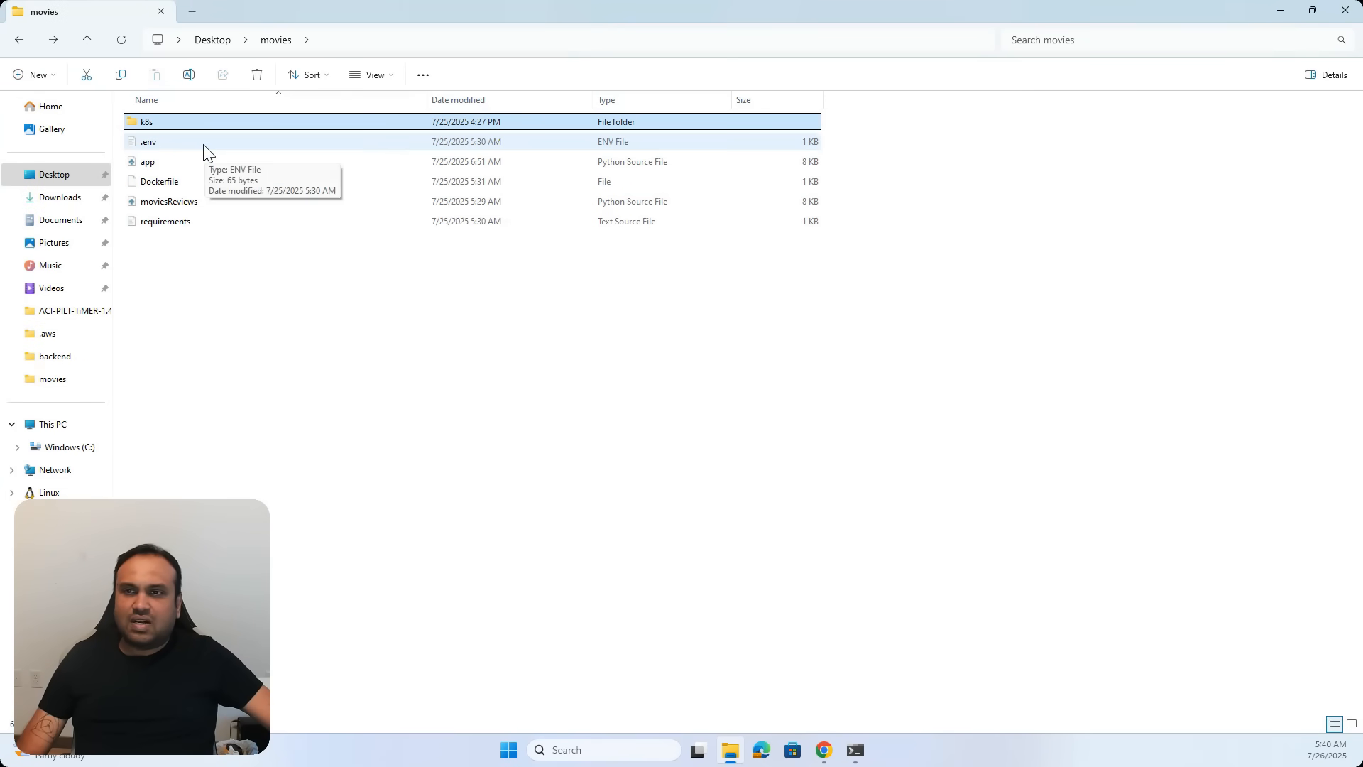
mouse_move(213, 155)
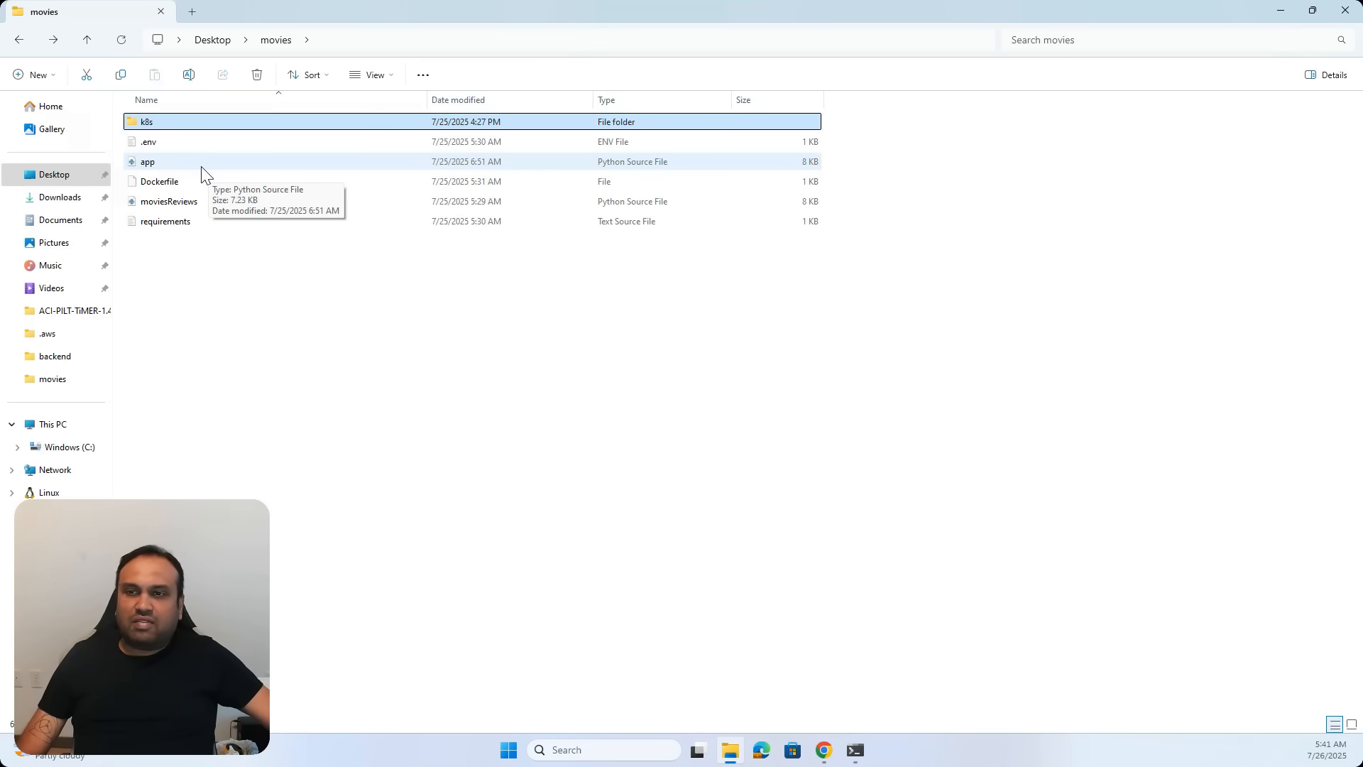
mouse_move(194, 191)
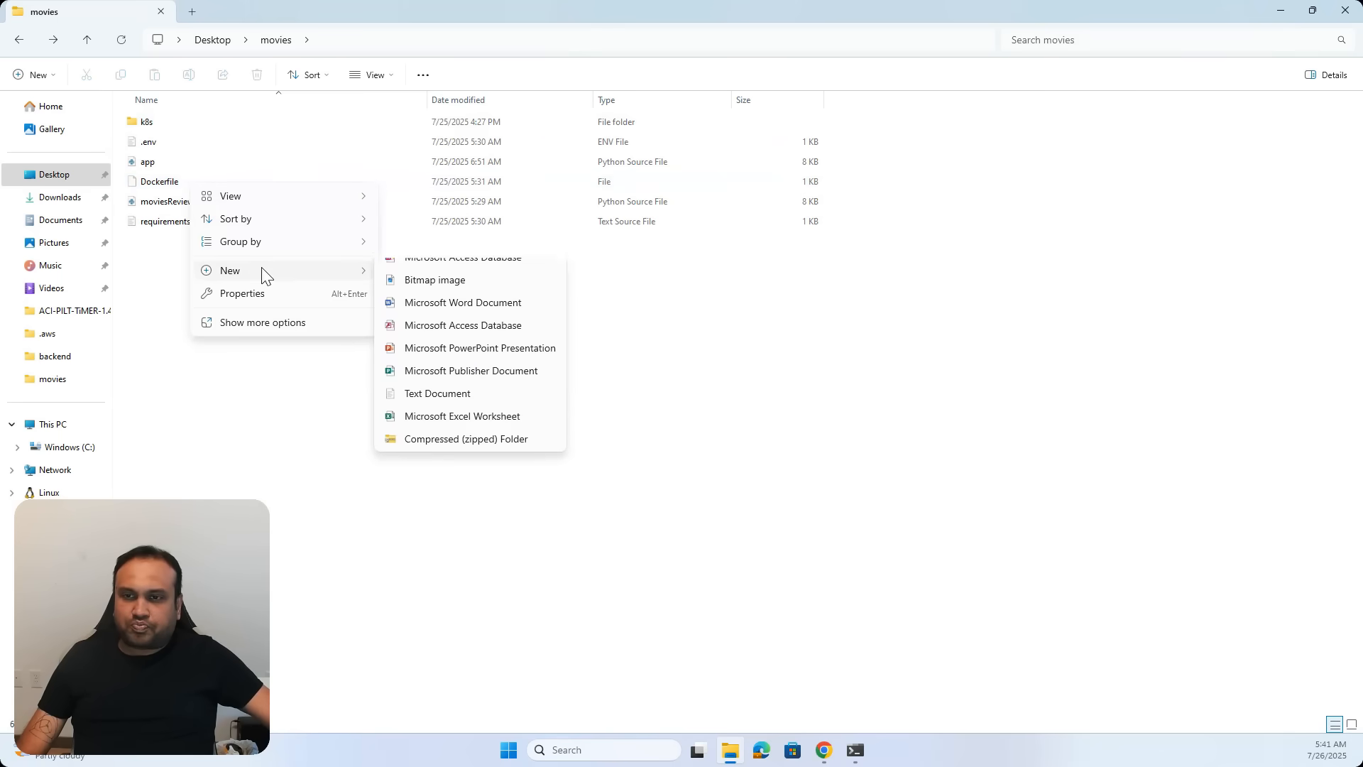
click(159, 181)
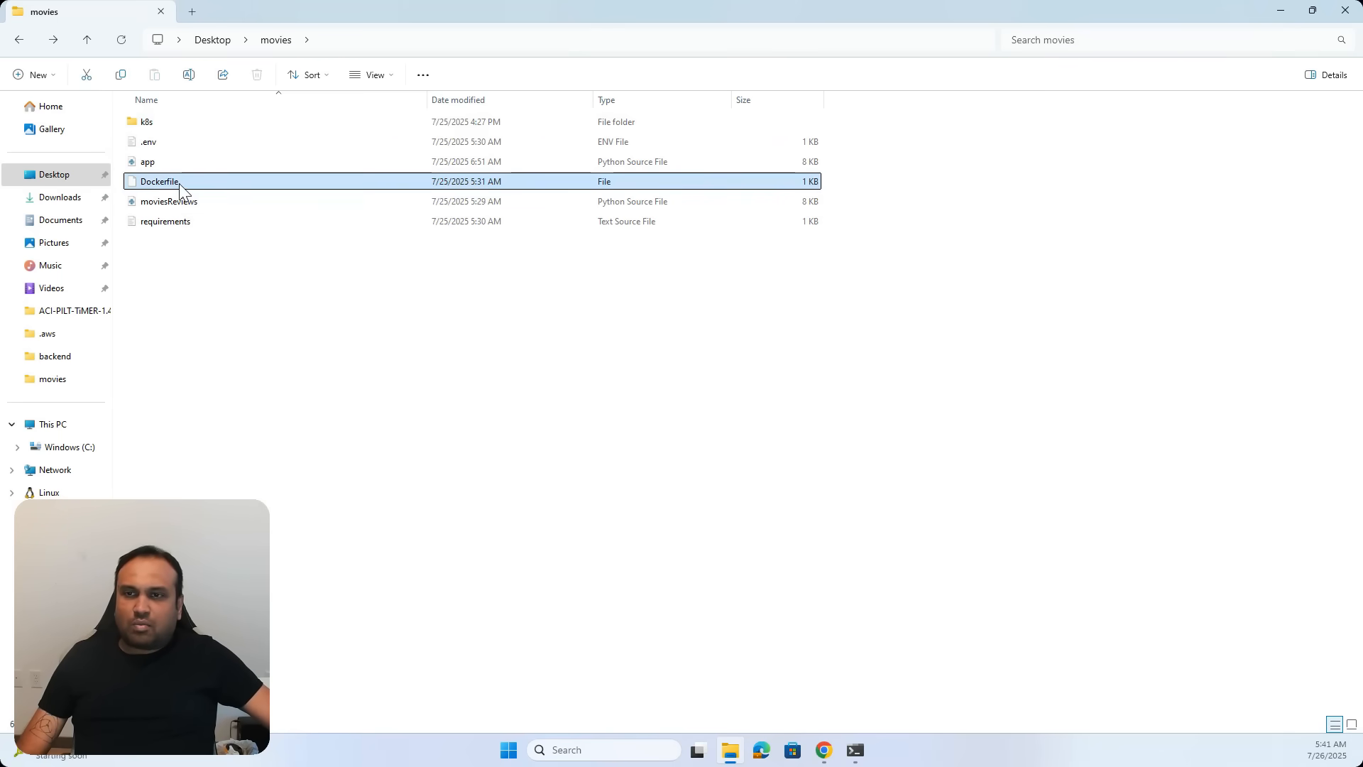
double_click(159, 181)
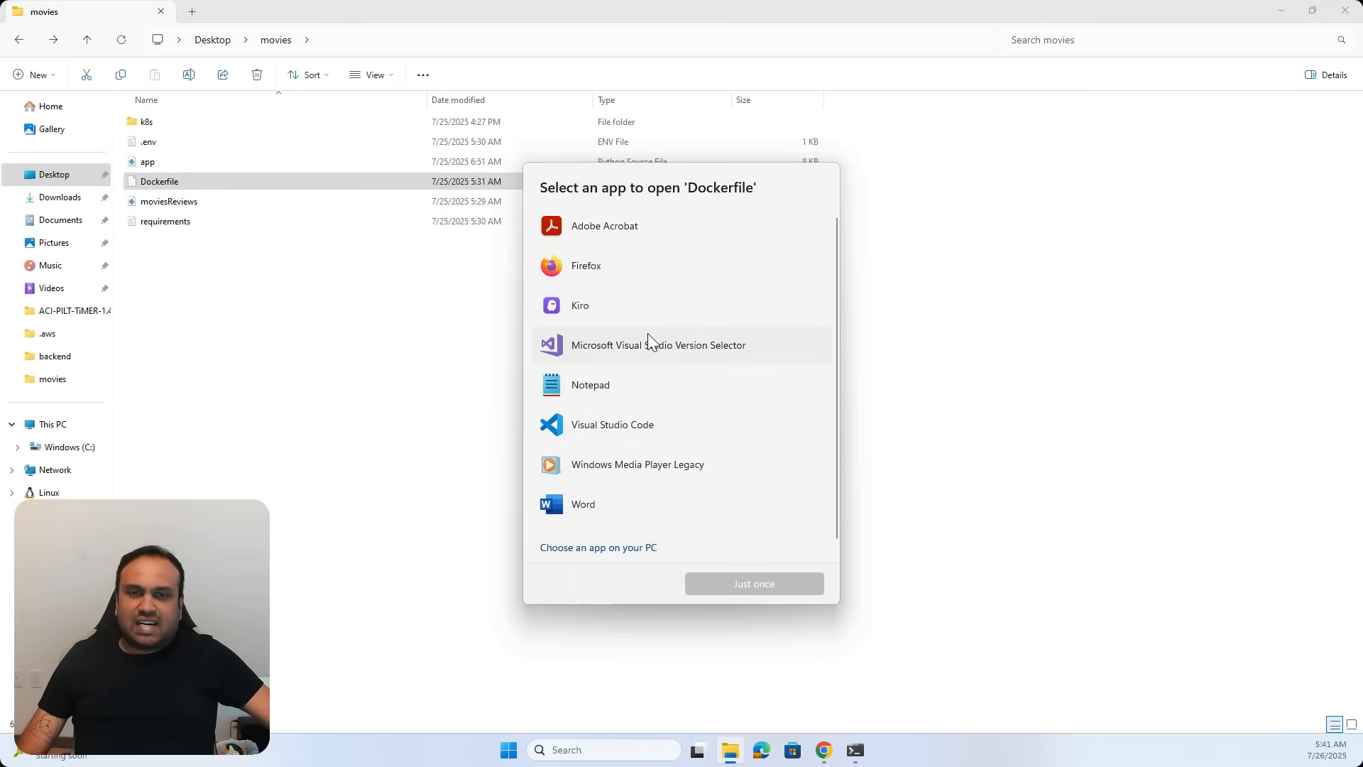
click(612, 424)
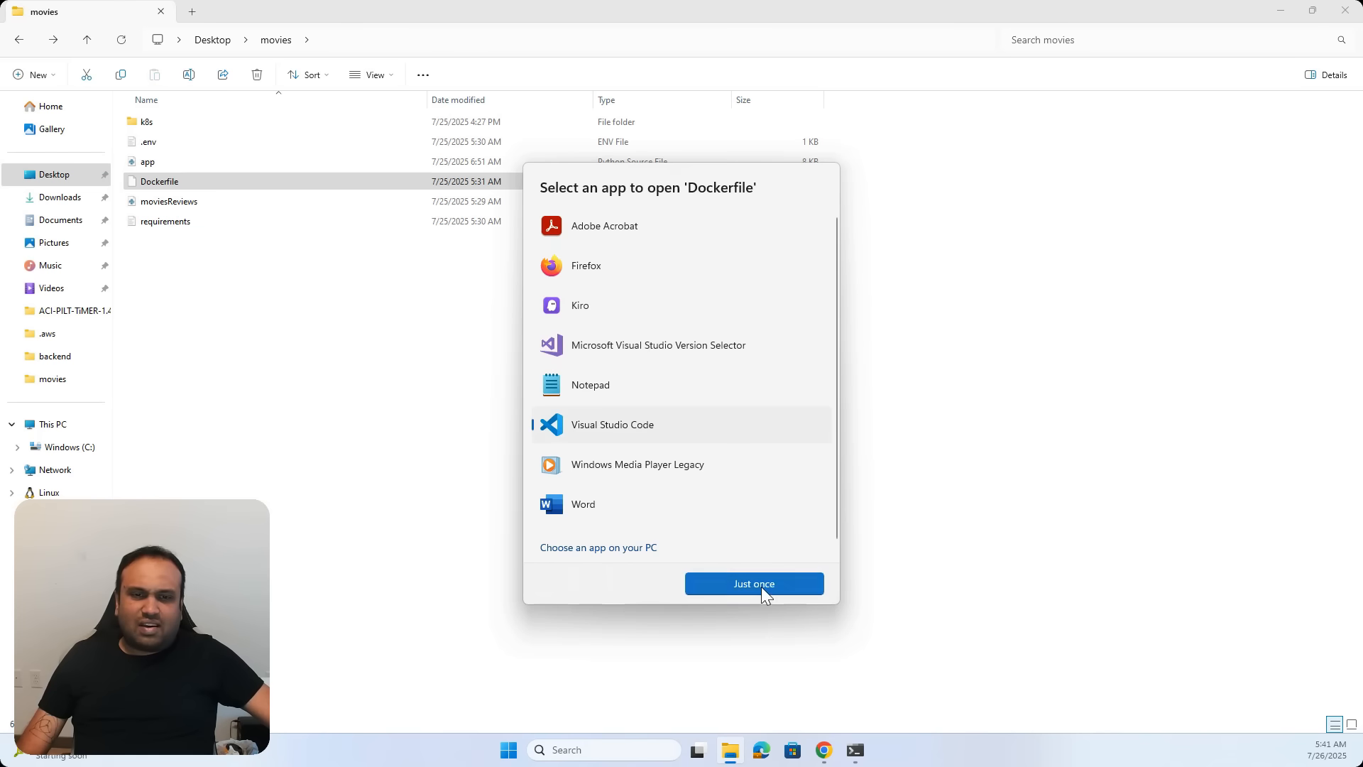
click(752, 584)
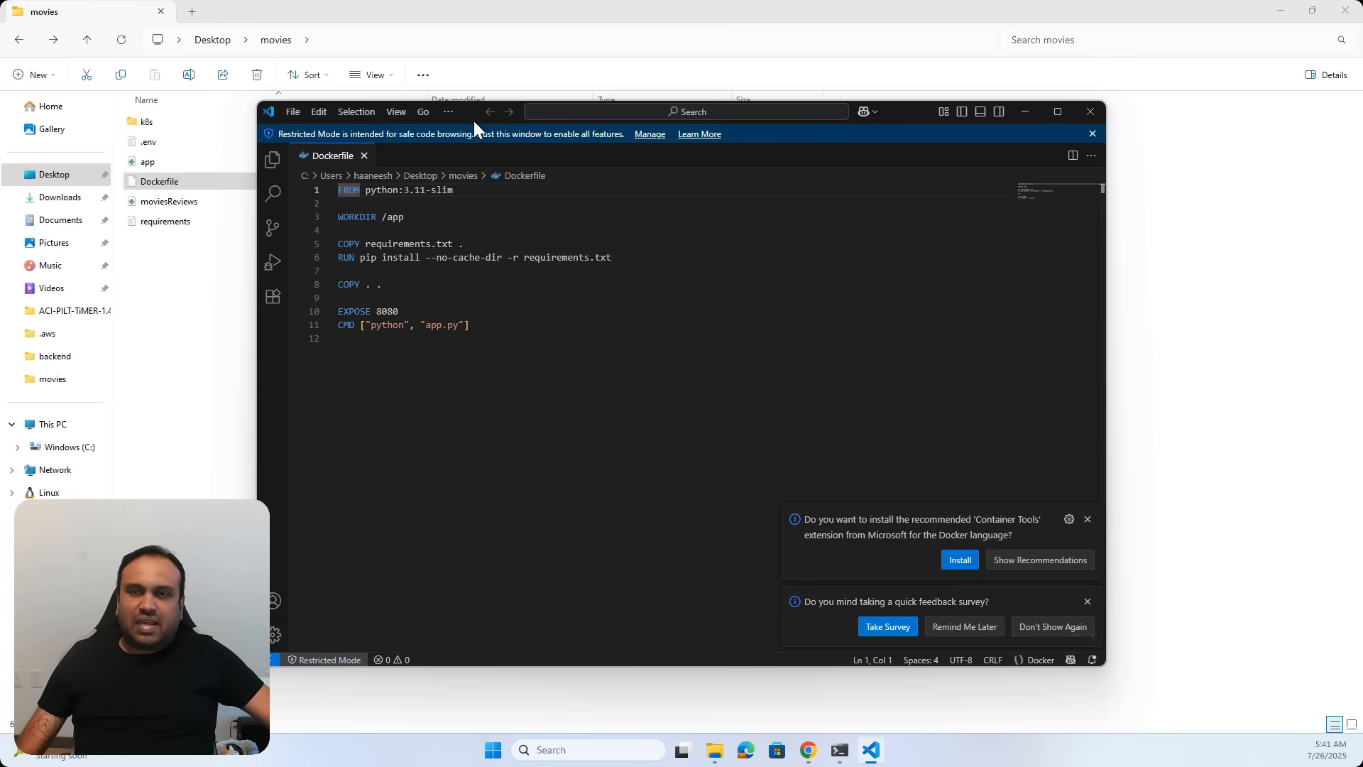
Select the Dockerfile's CMD arguments, then close Visual Studio Code.
double_click(400, 244)
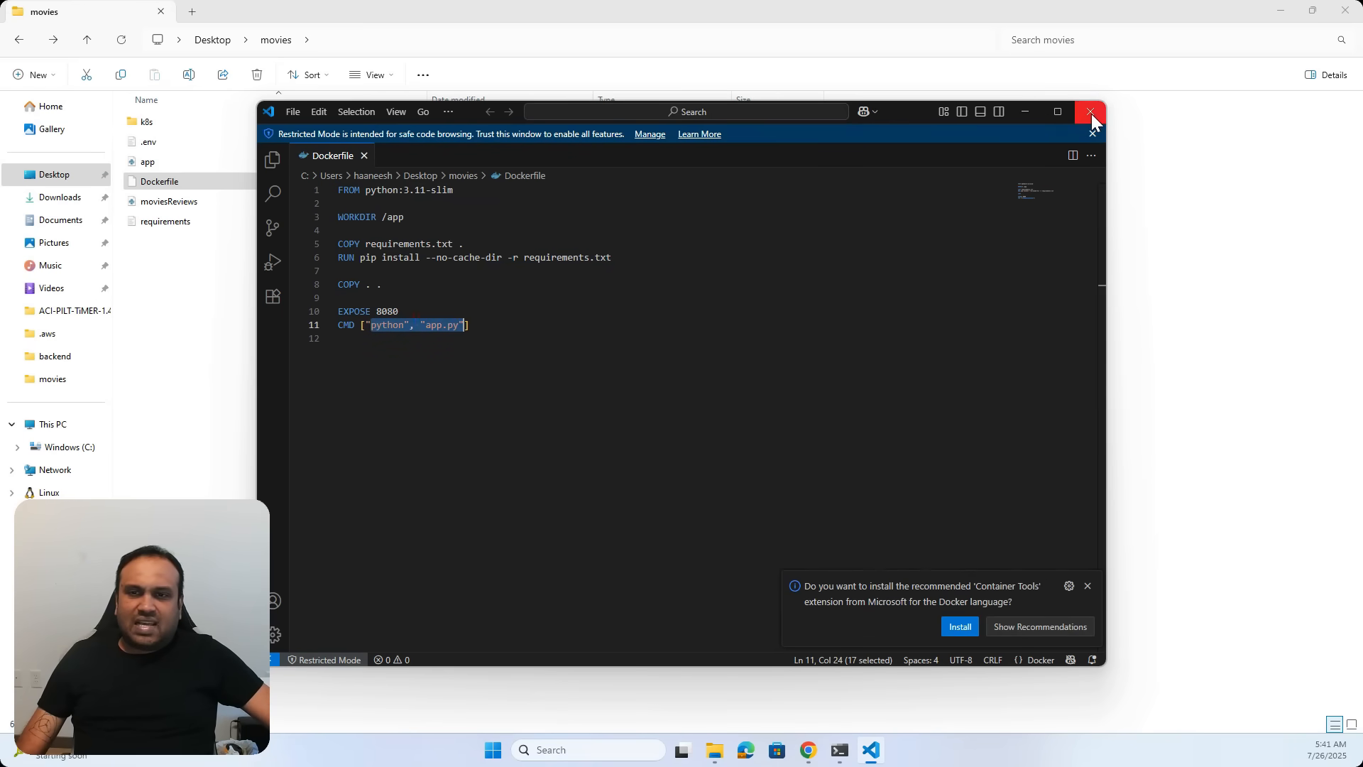
click(1092, 112)
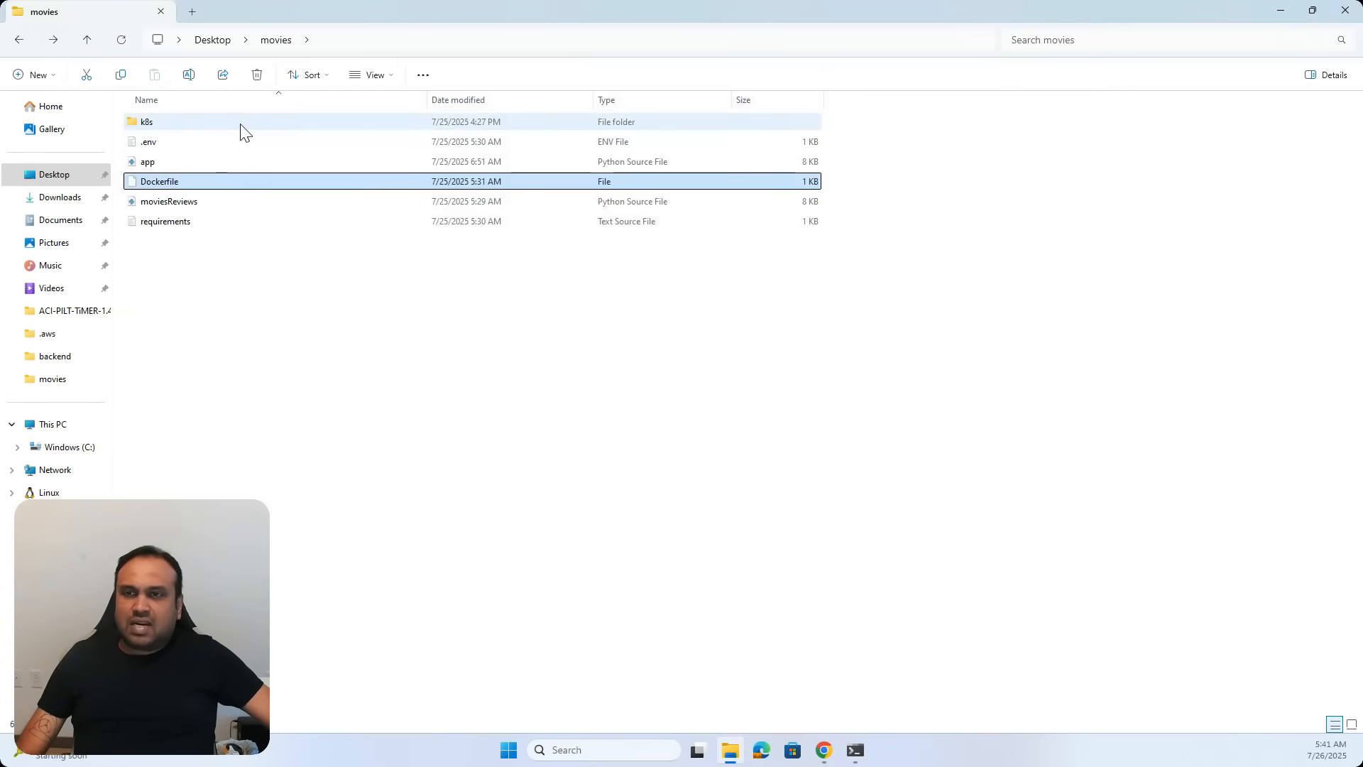
Open the k8s folder and the service YAML file inside it.
double_click(146, 121)
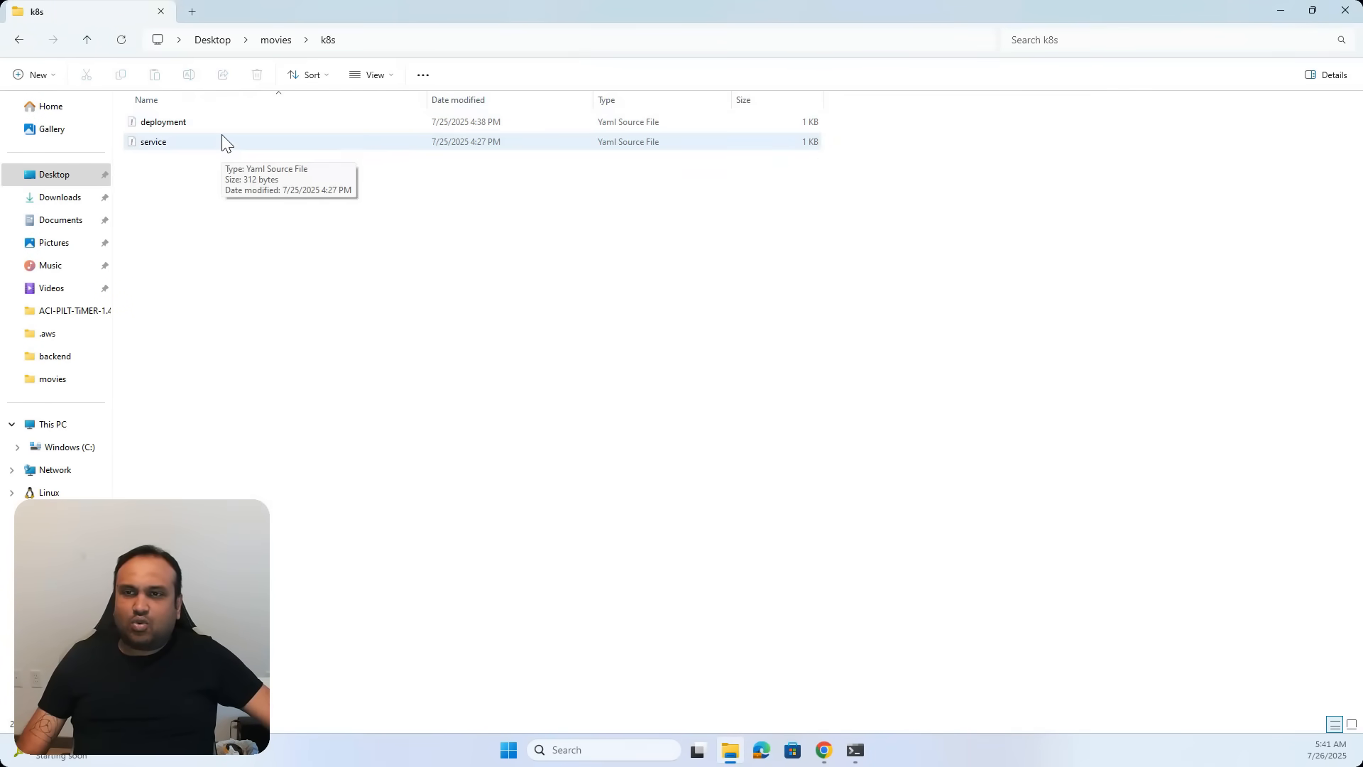
mouse_move(224, 147)
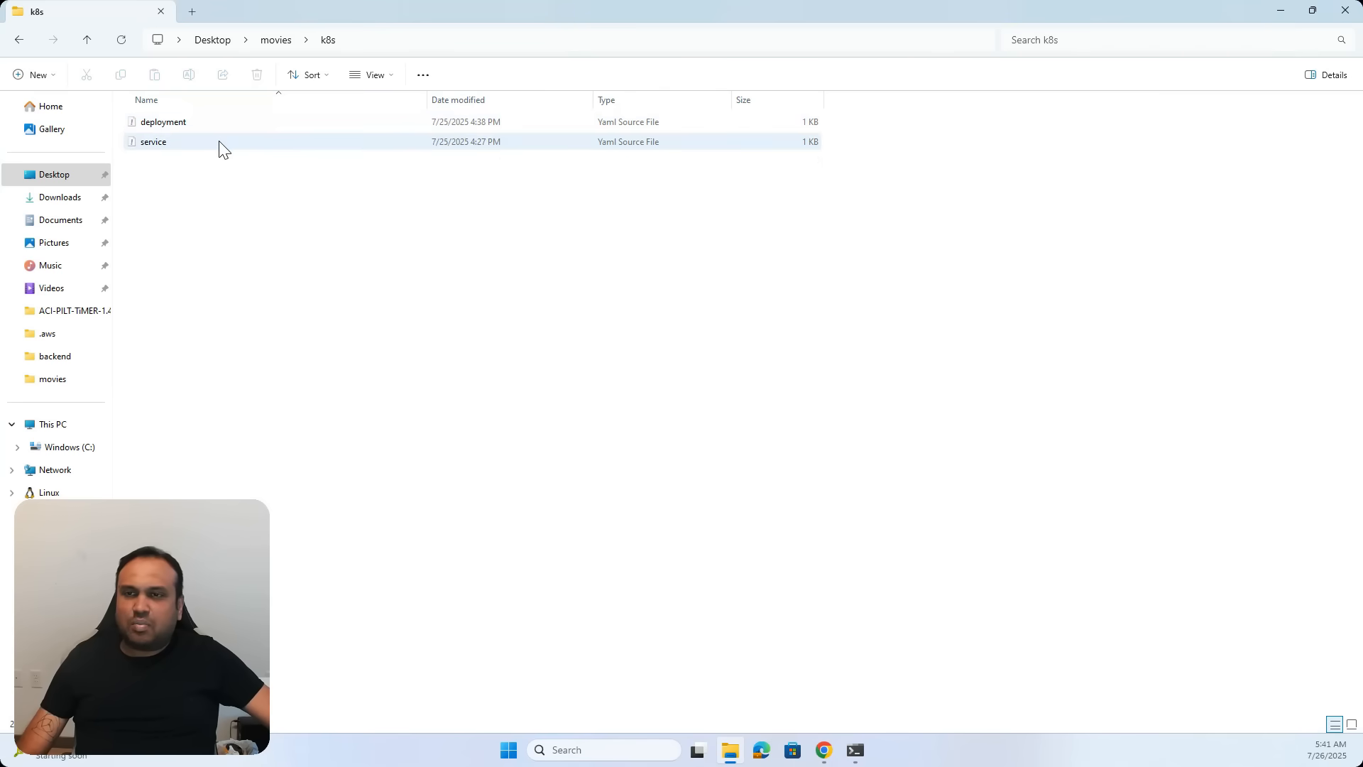
click(153, 142)
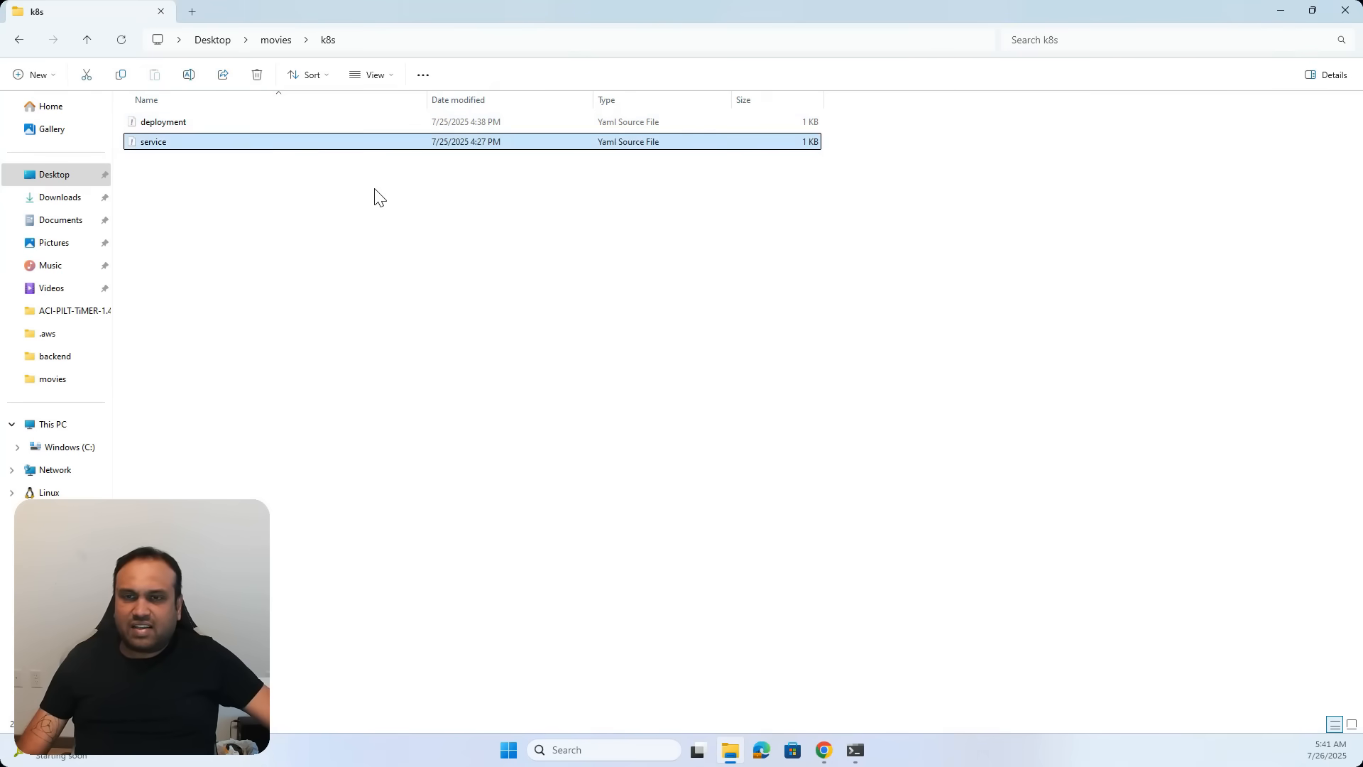
double_click(154, 142)
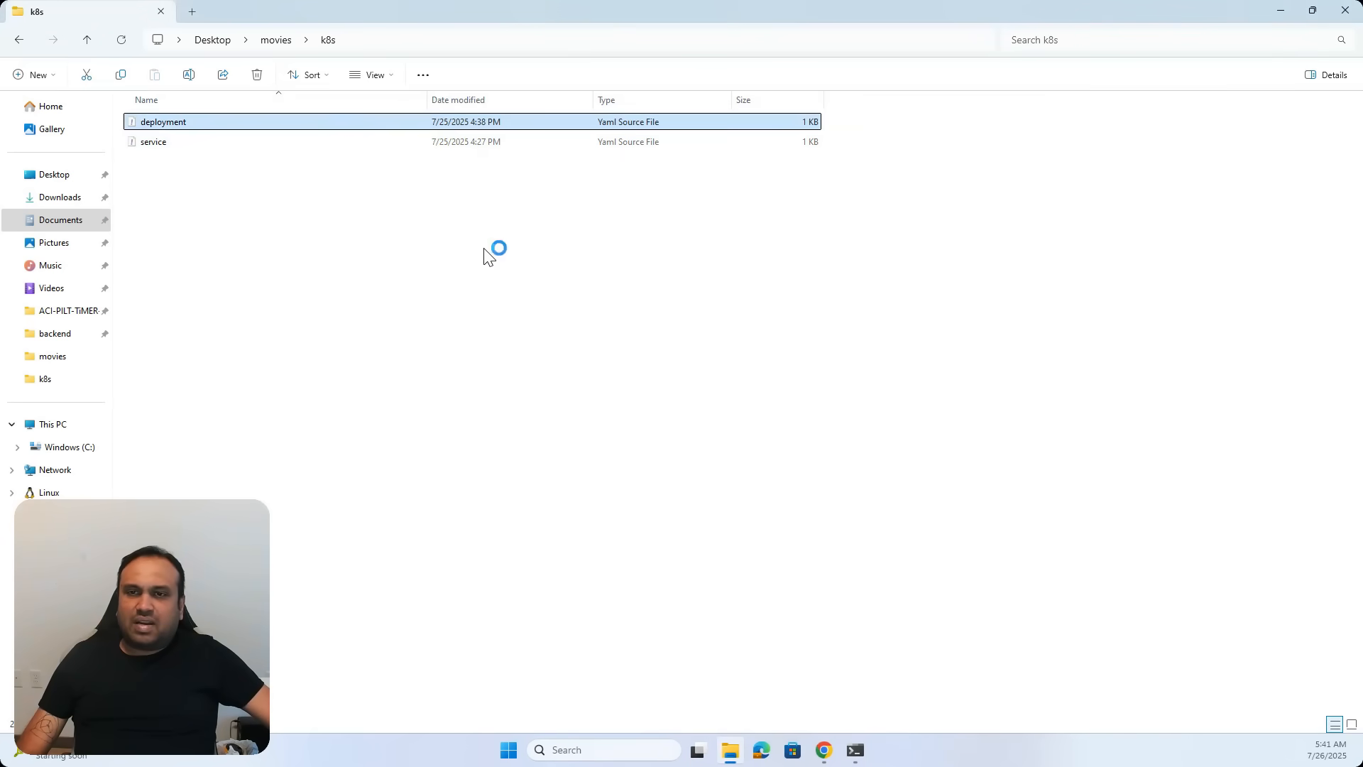
Open deployment.yaml and select the ECR container image URI on line 19.
double_click(162, 121)
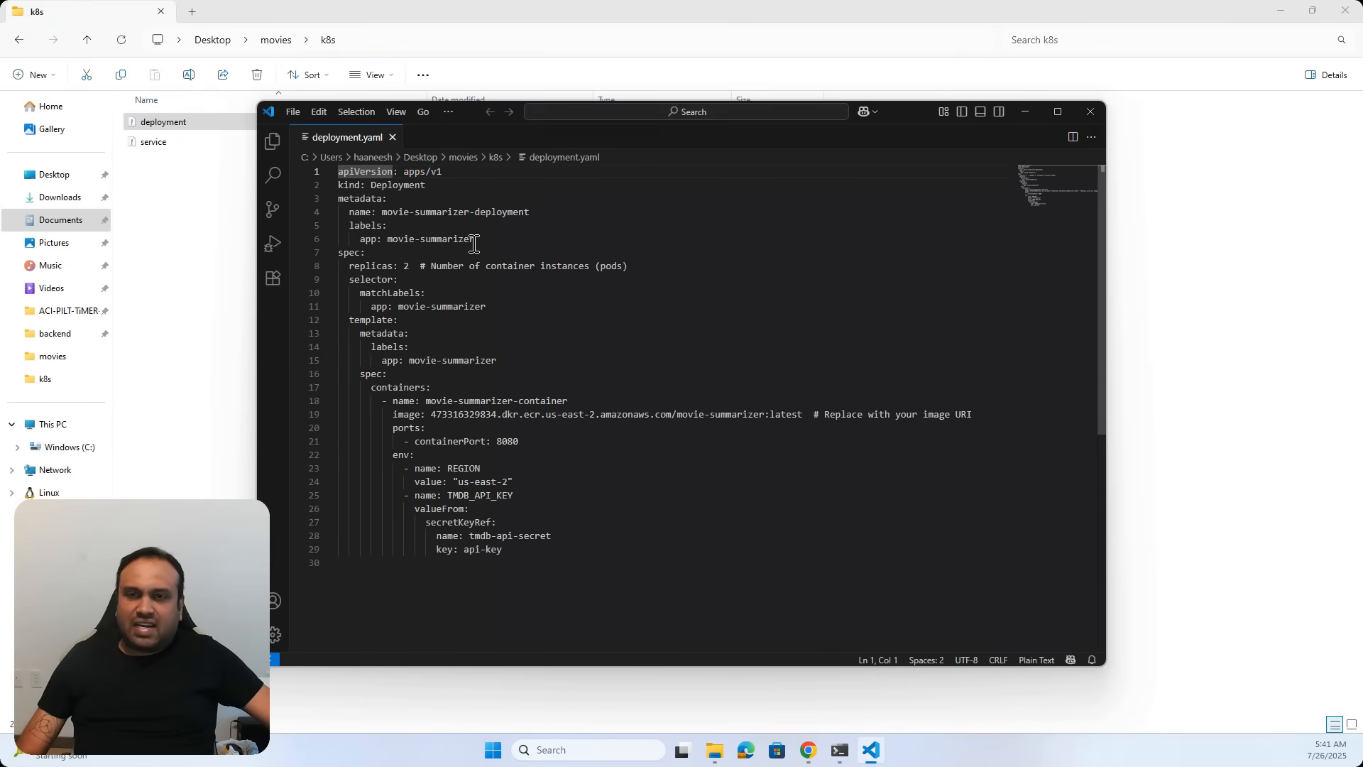
double_click(369, 266)
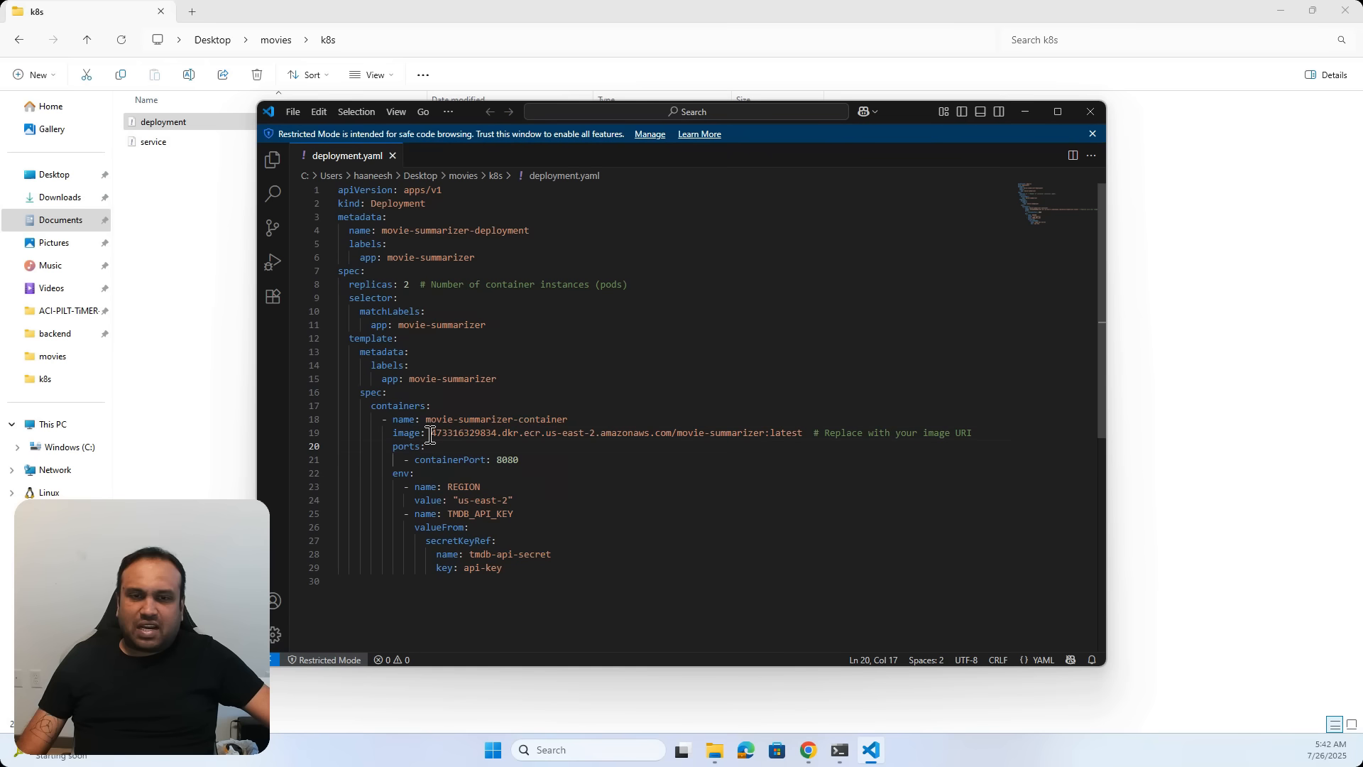
drag(431, 433, 800, 432)
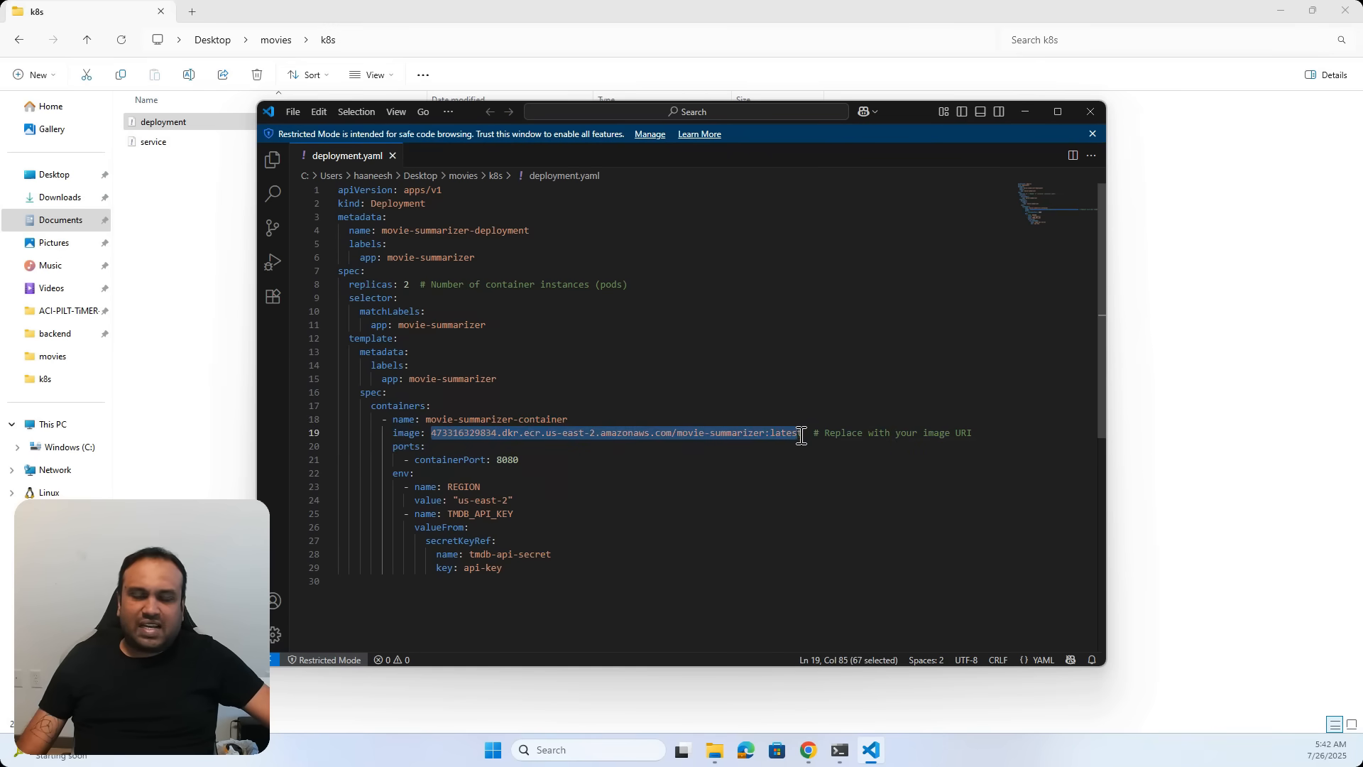